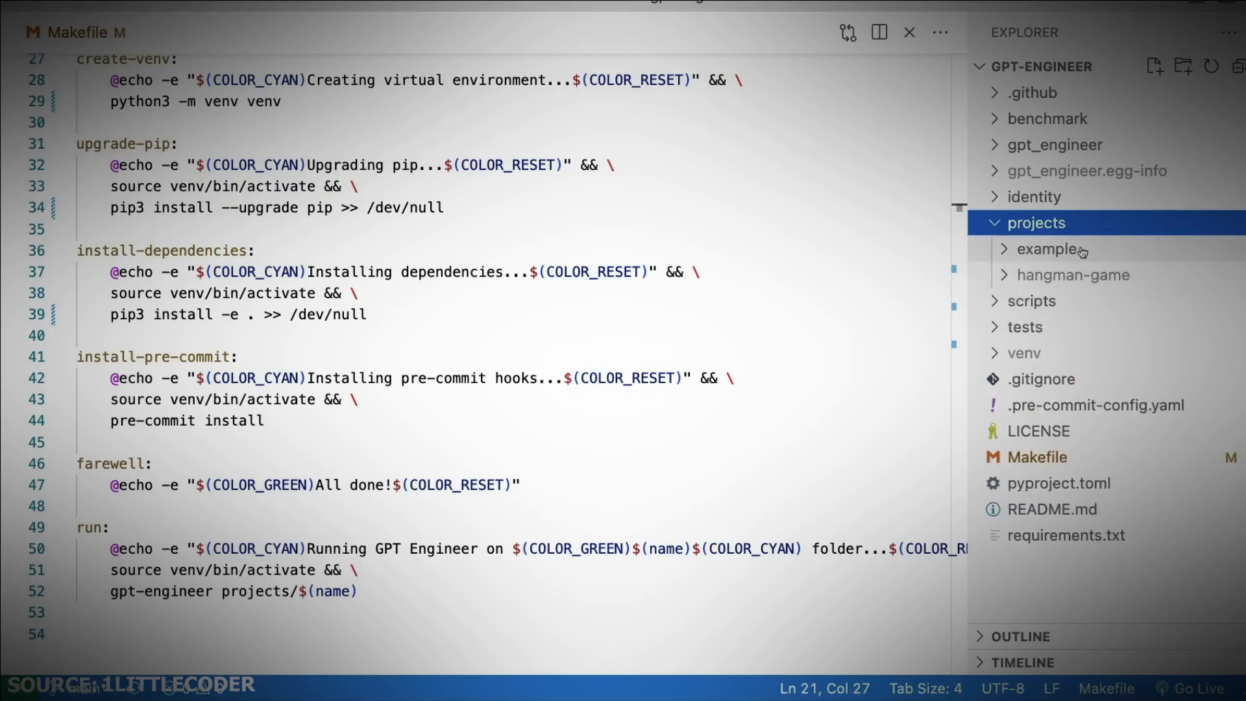
# Expand the hangman-game project folder in the Explorer to reveal its main_prompt file.
pyautogui.click(1073, 275)
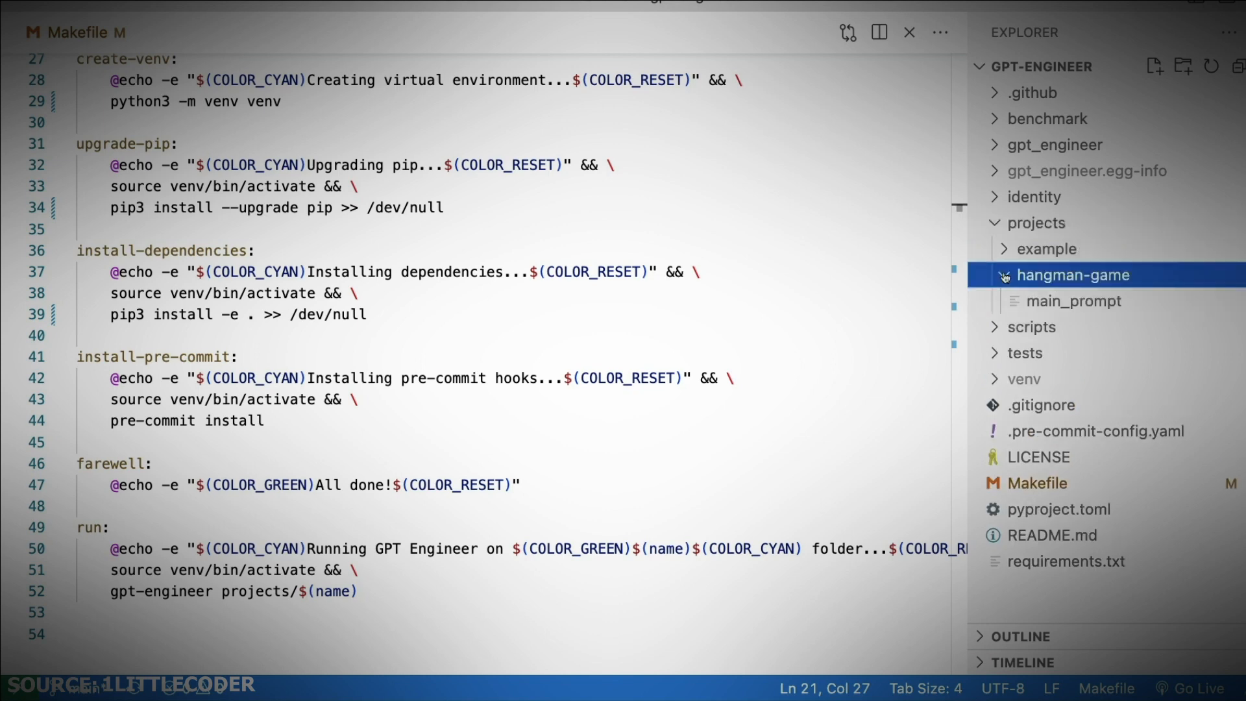
pyautogui.click(1042, 248)
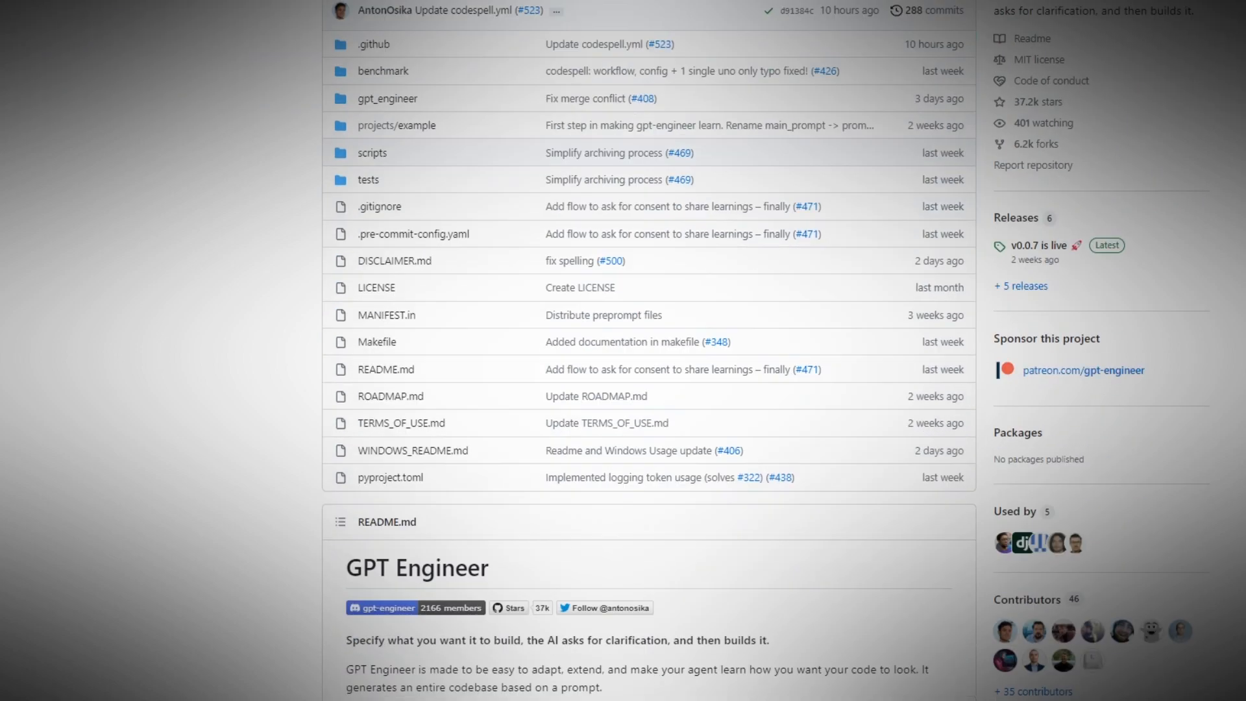
# Scroll the GPT Engineer repository page down through the file list to the README.
pyautogui.scroll(-3)
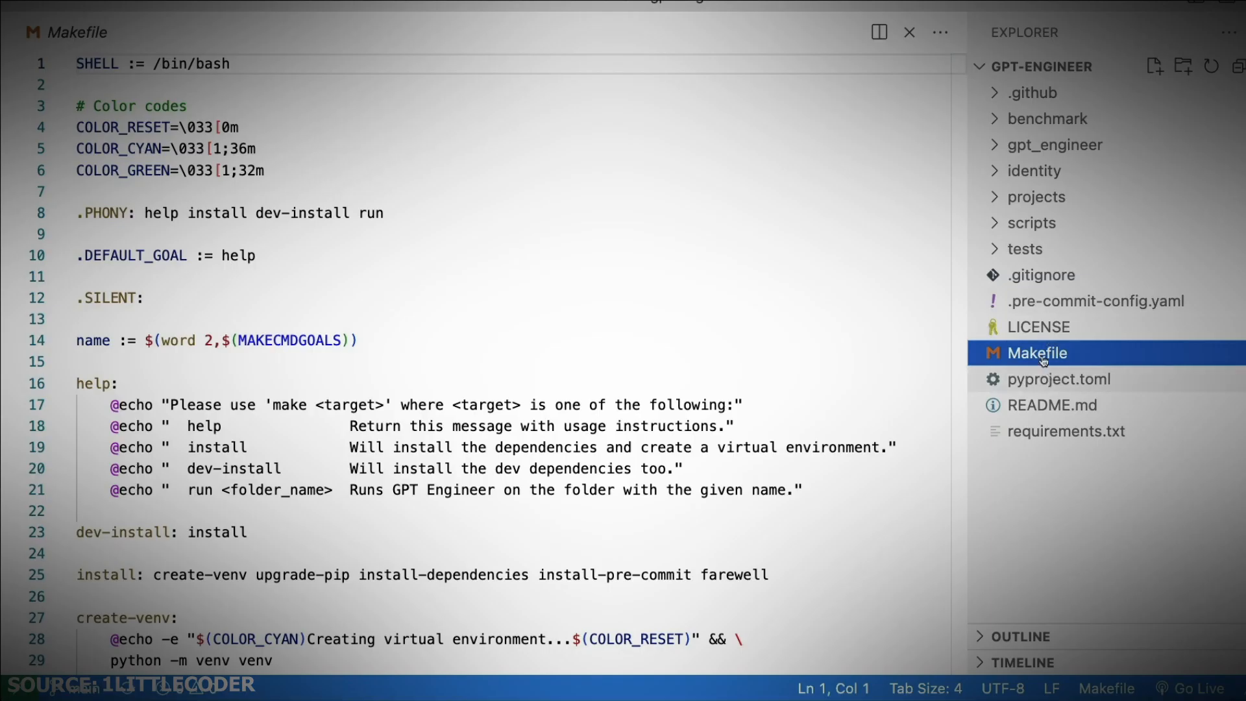
# Scroll the gpt-engineer Makefile to show its color codes and help target.
pyautogui.scroll(-3)
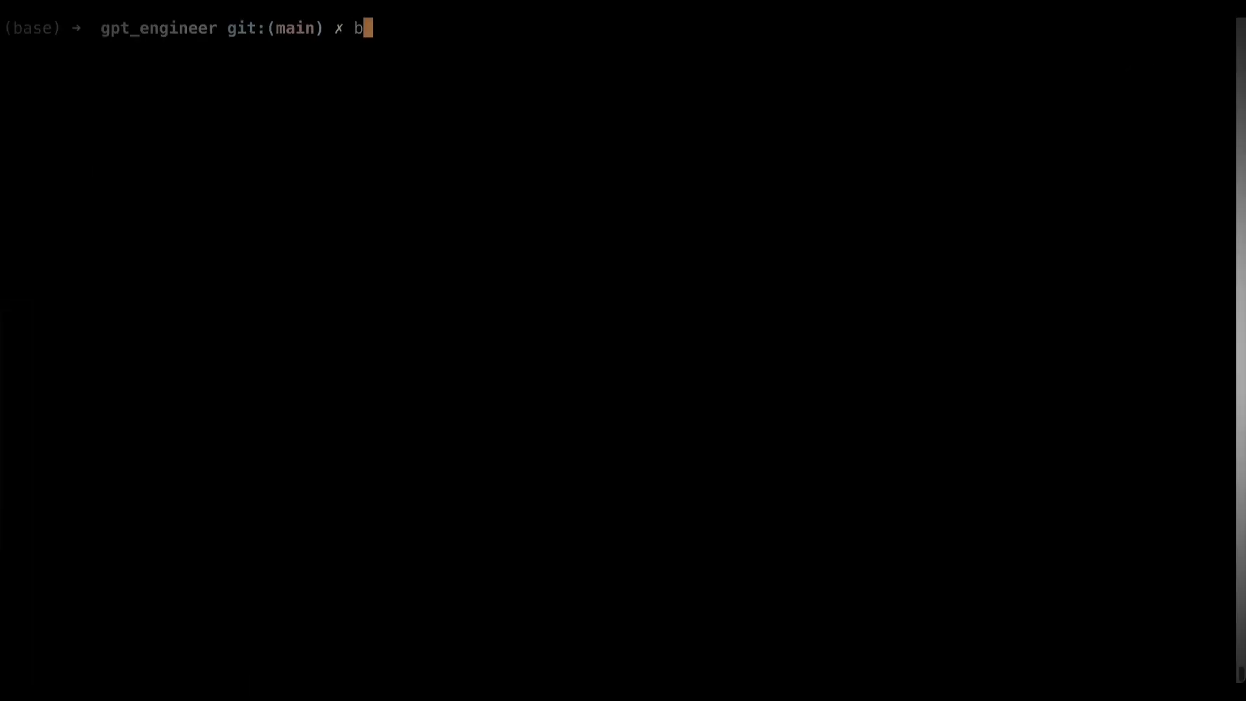
# Run bat README.md to display the gpt_engineer README with syntax highlighting.
pyautogui.press('Enter')
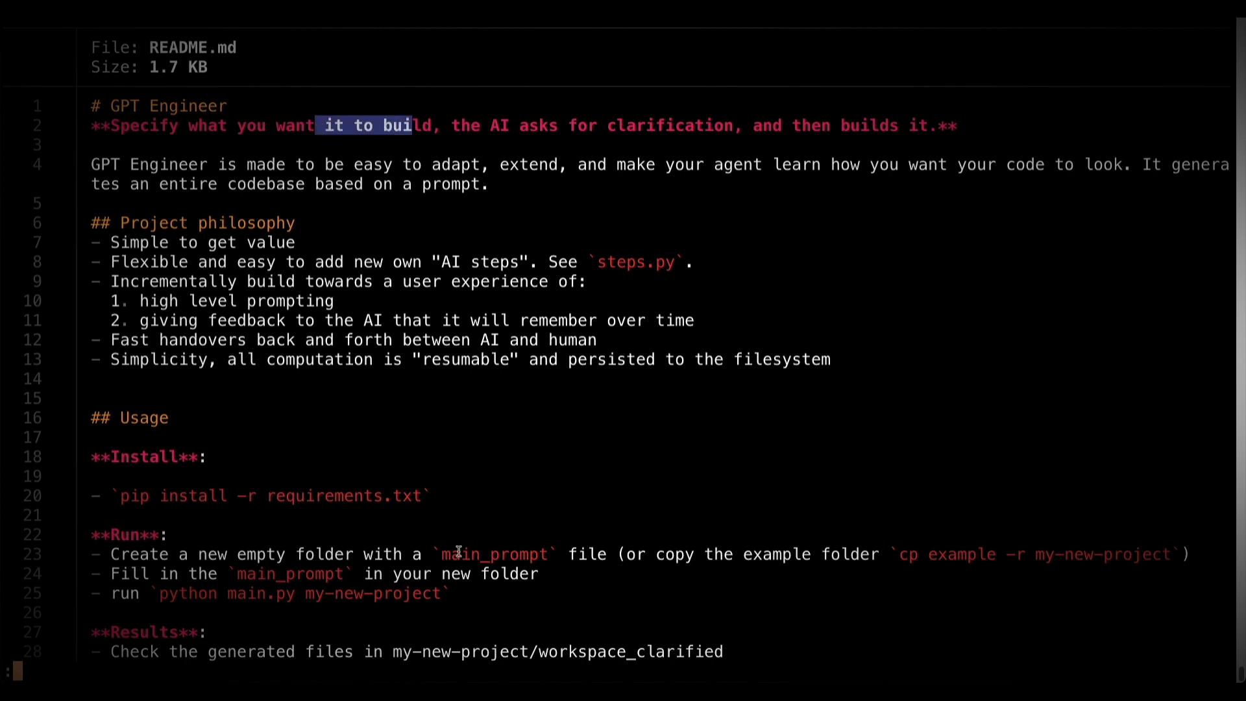